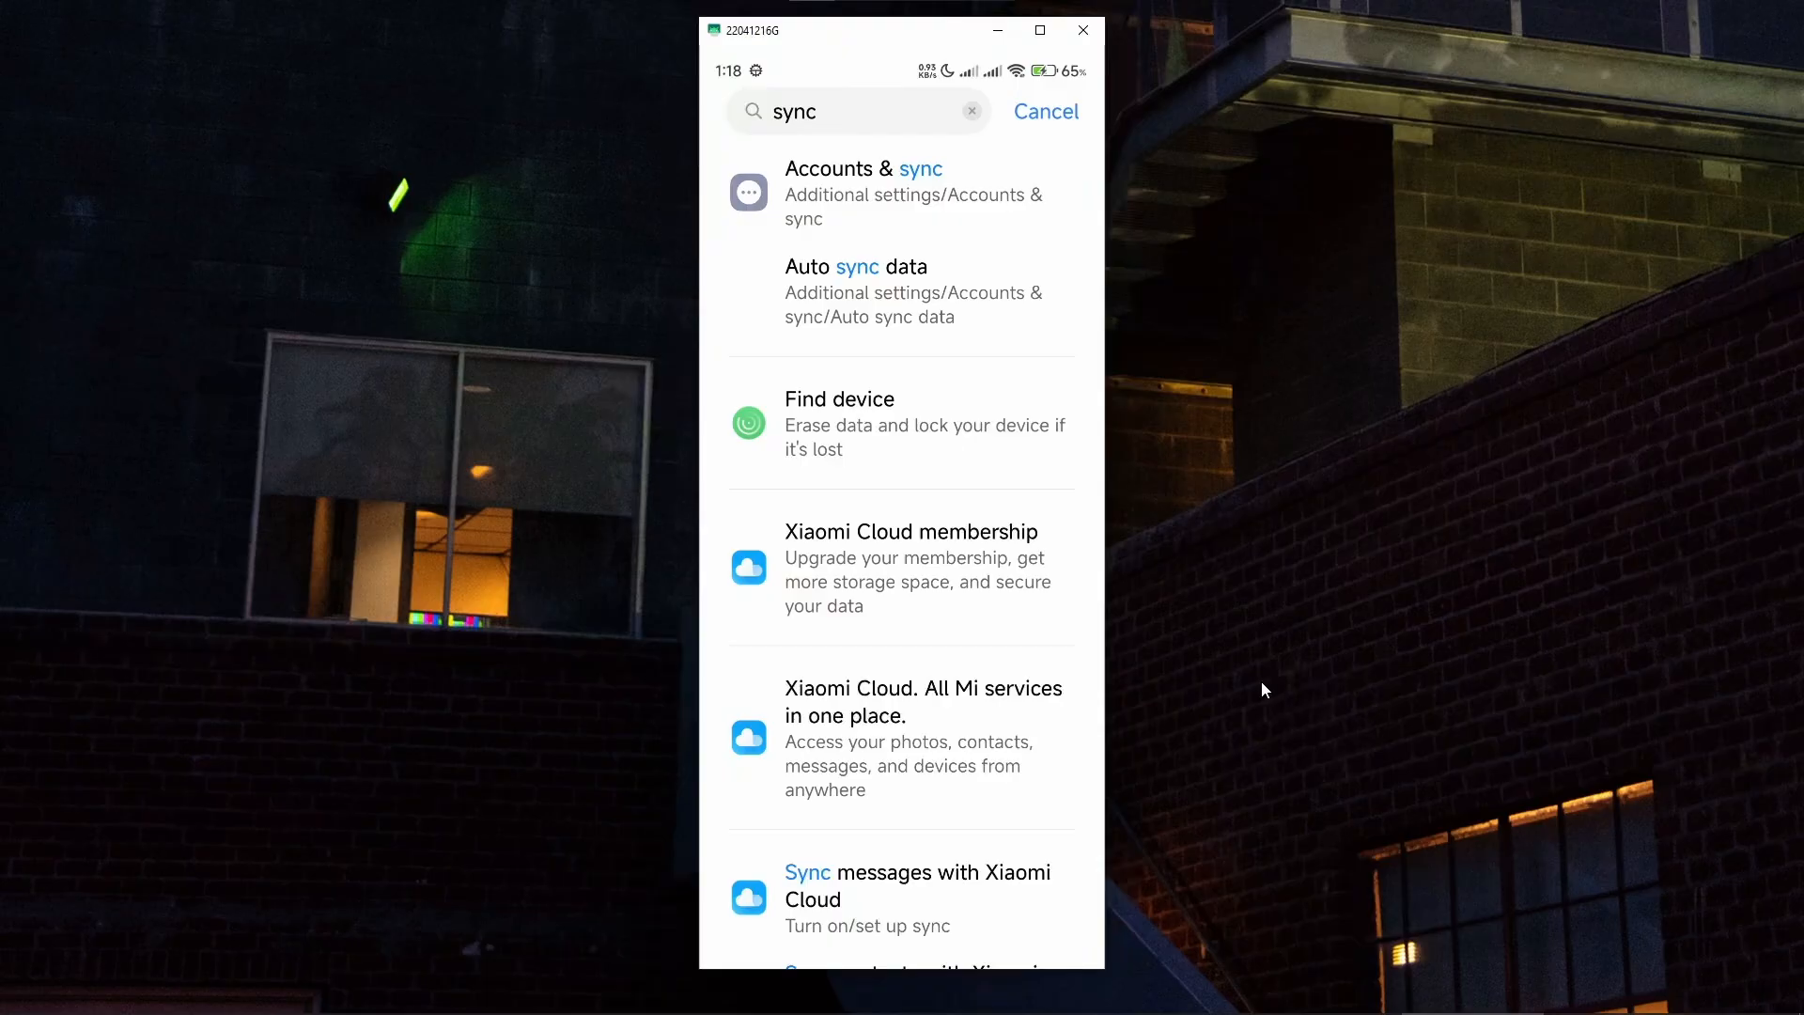
mouse_move(1039, 411)
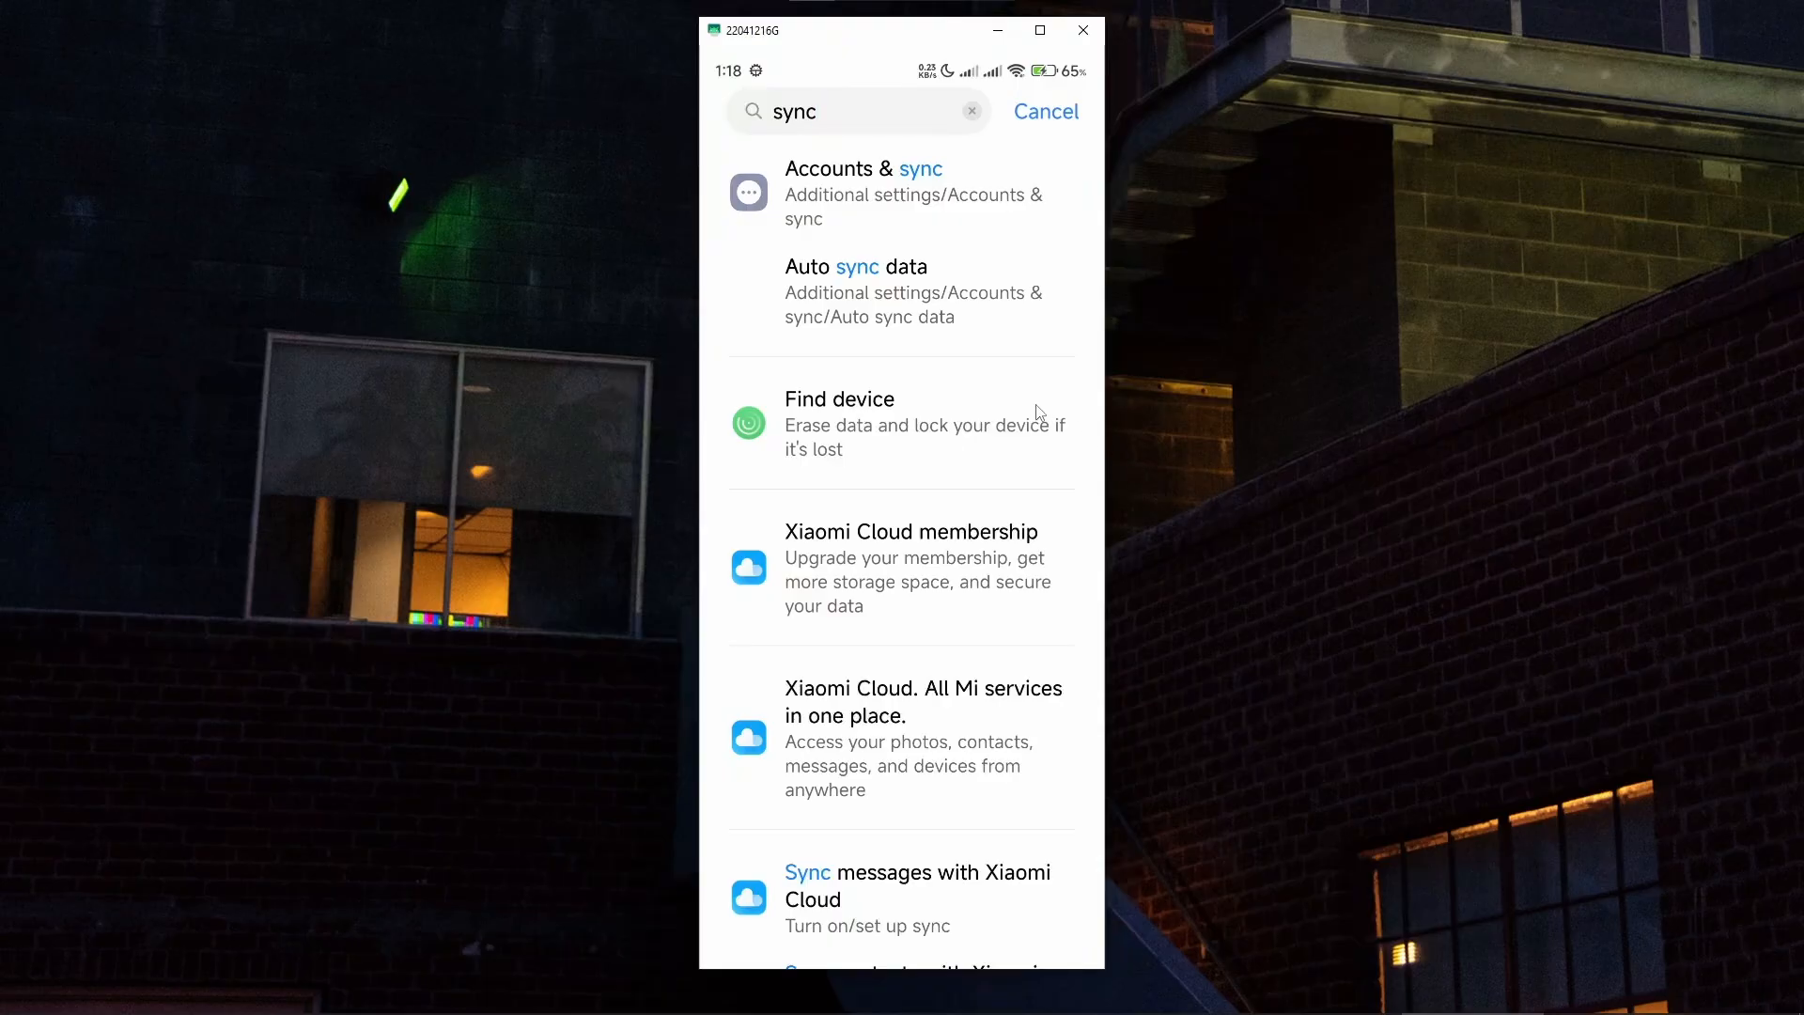
mouse_move(886, 140)
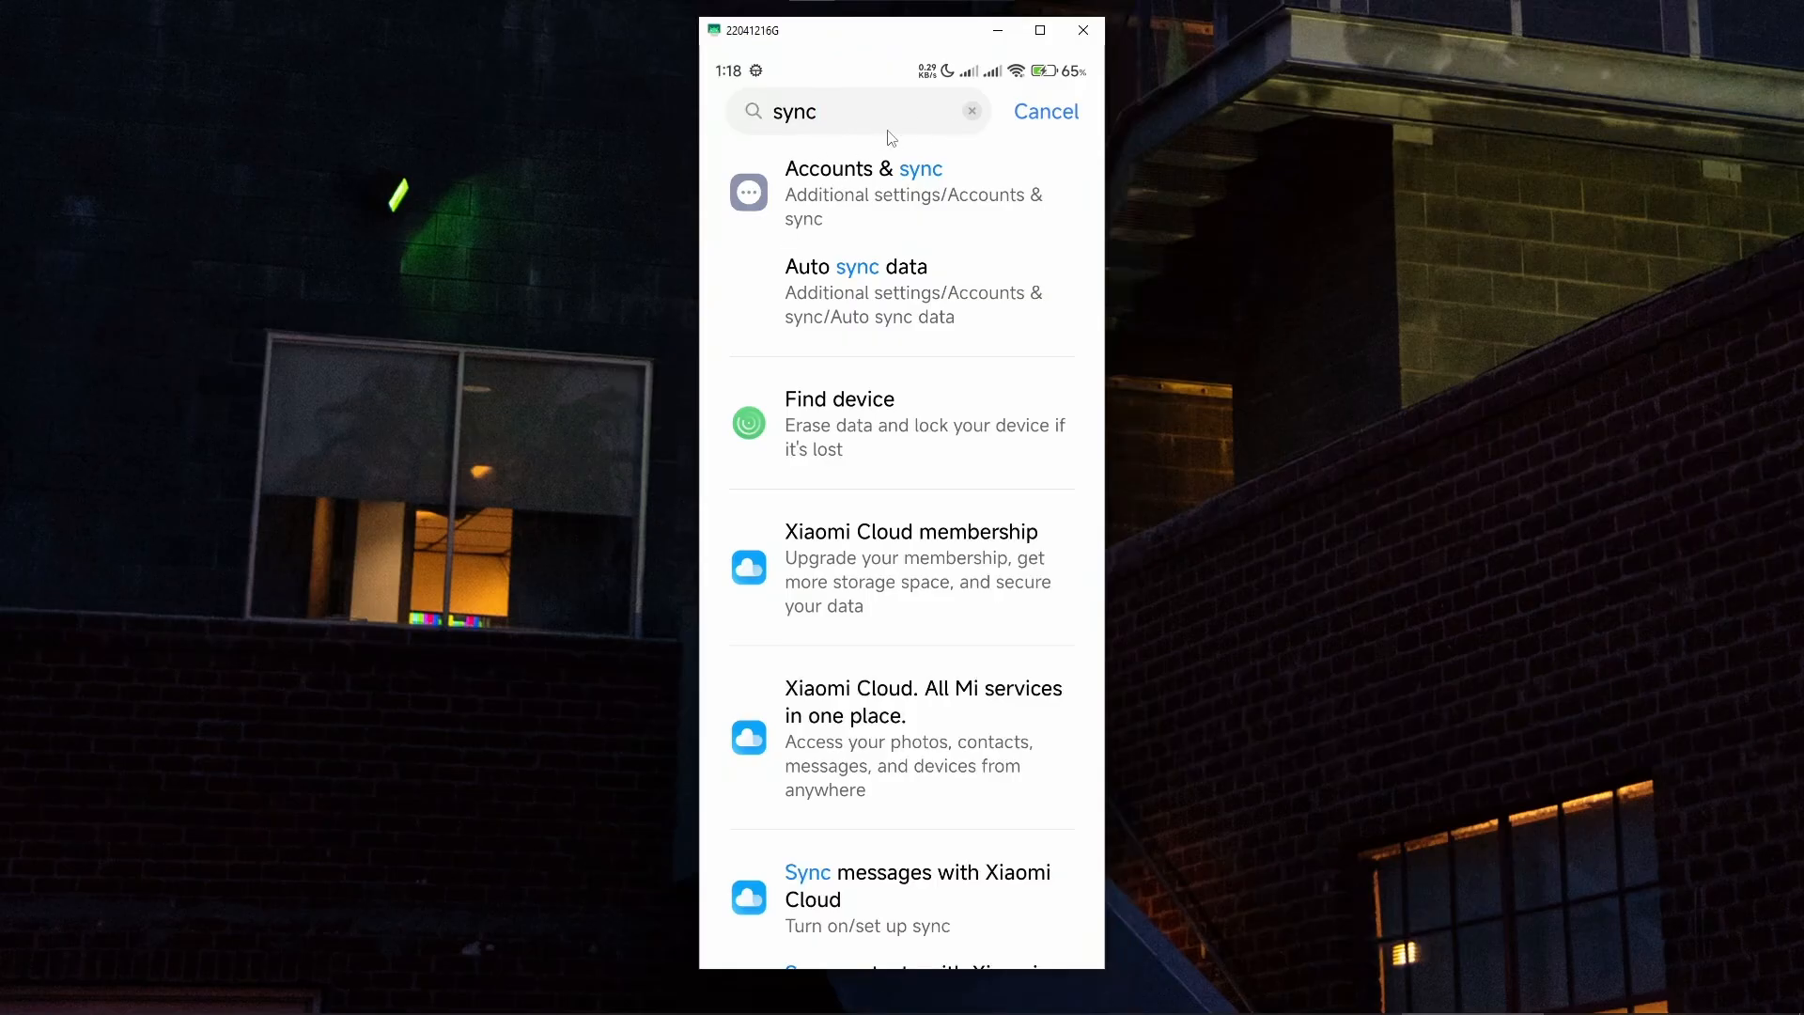
mouse_move(846, 207)
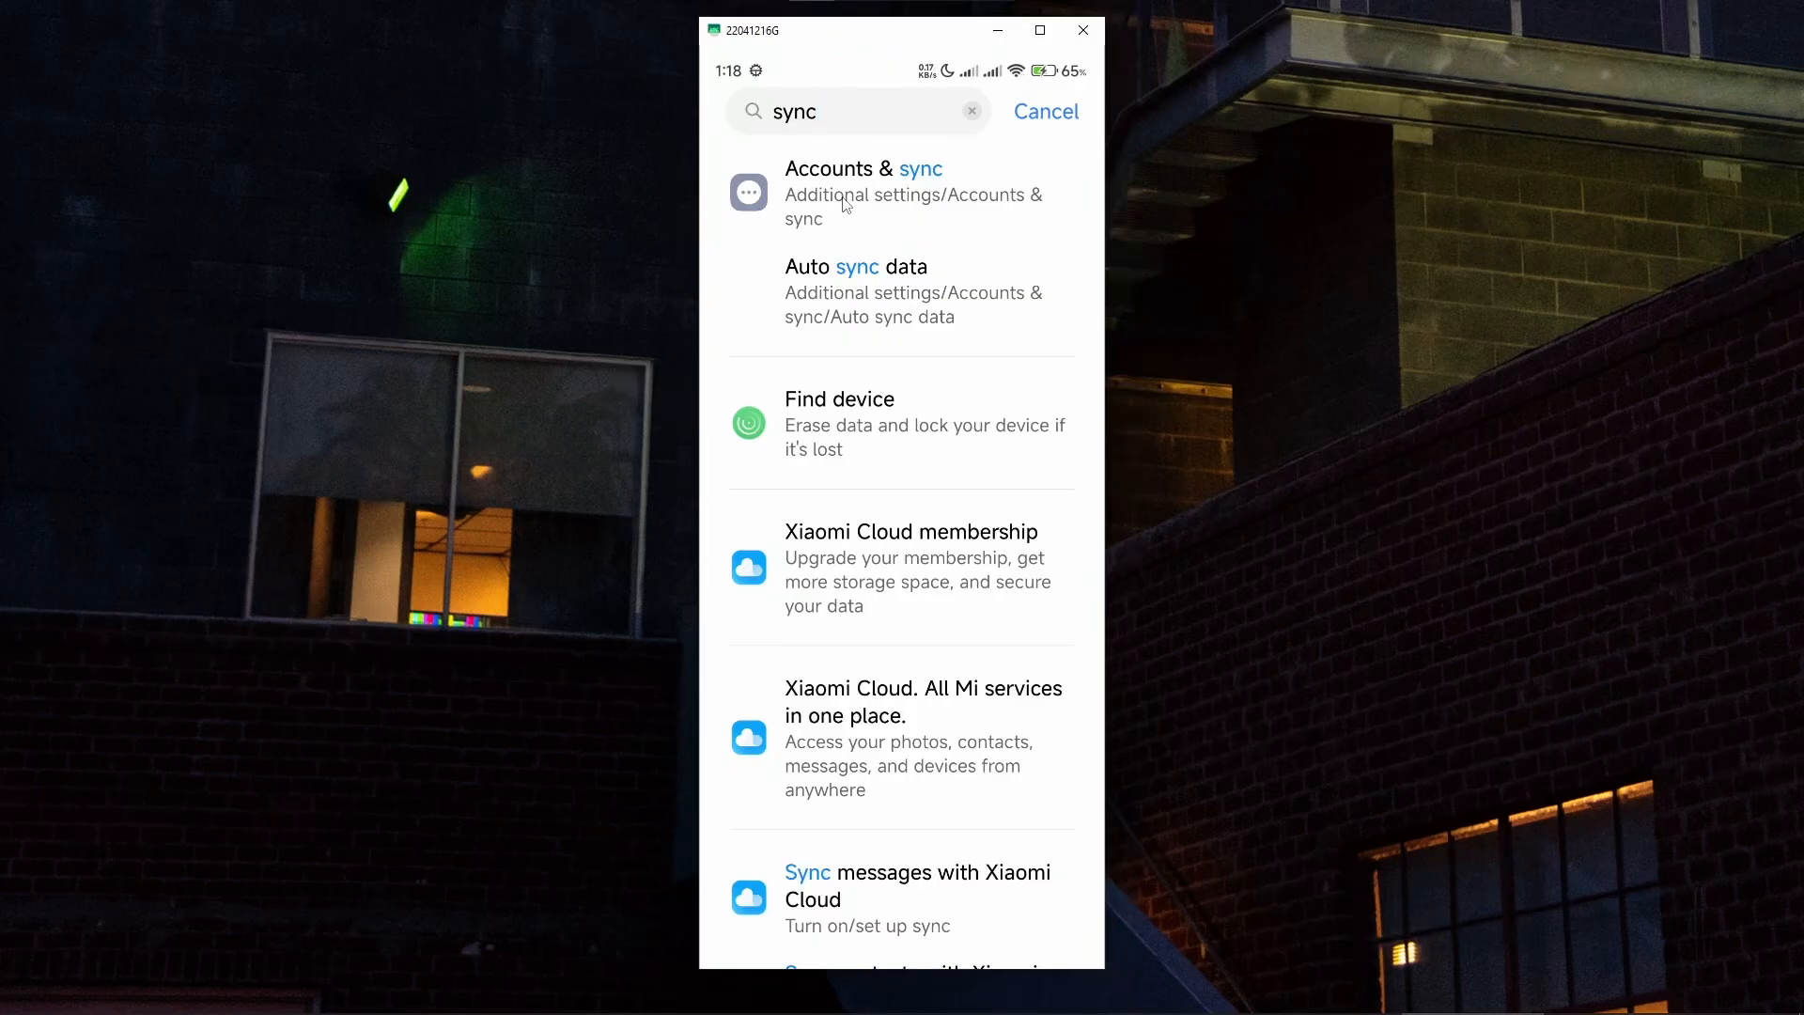
Check Accounts & sync with Auto sync data off, then open VPN settings.
left_click(862, 194)
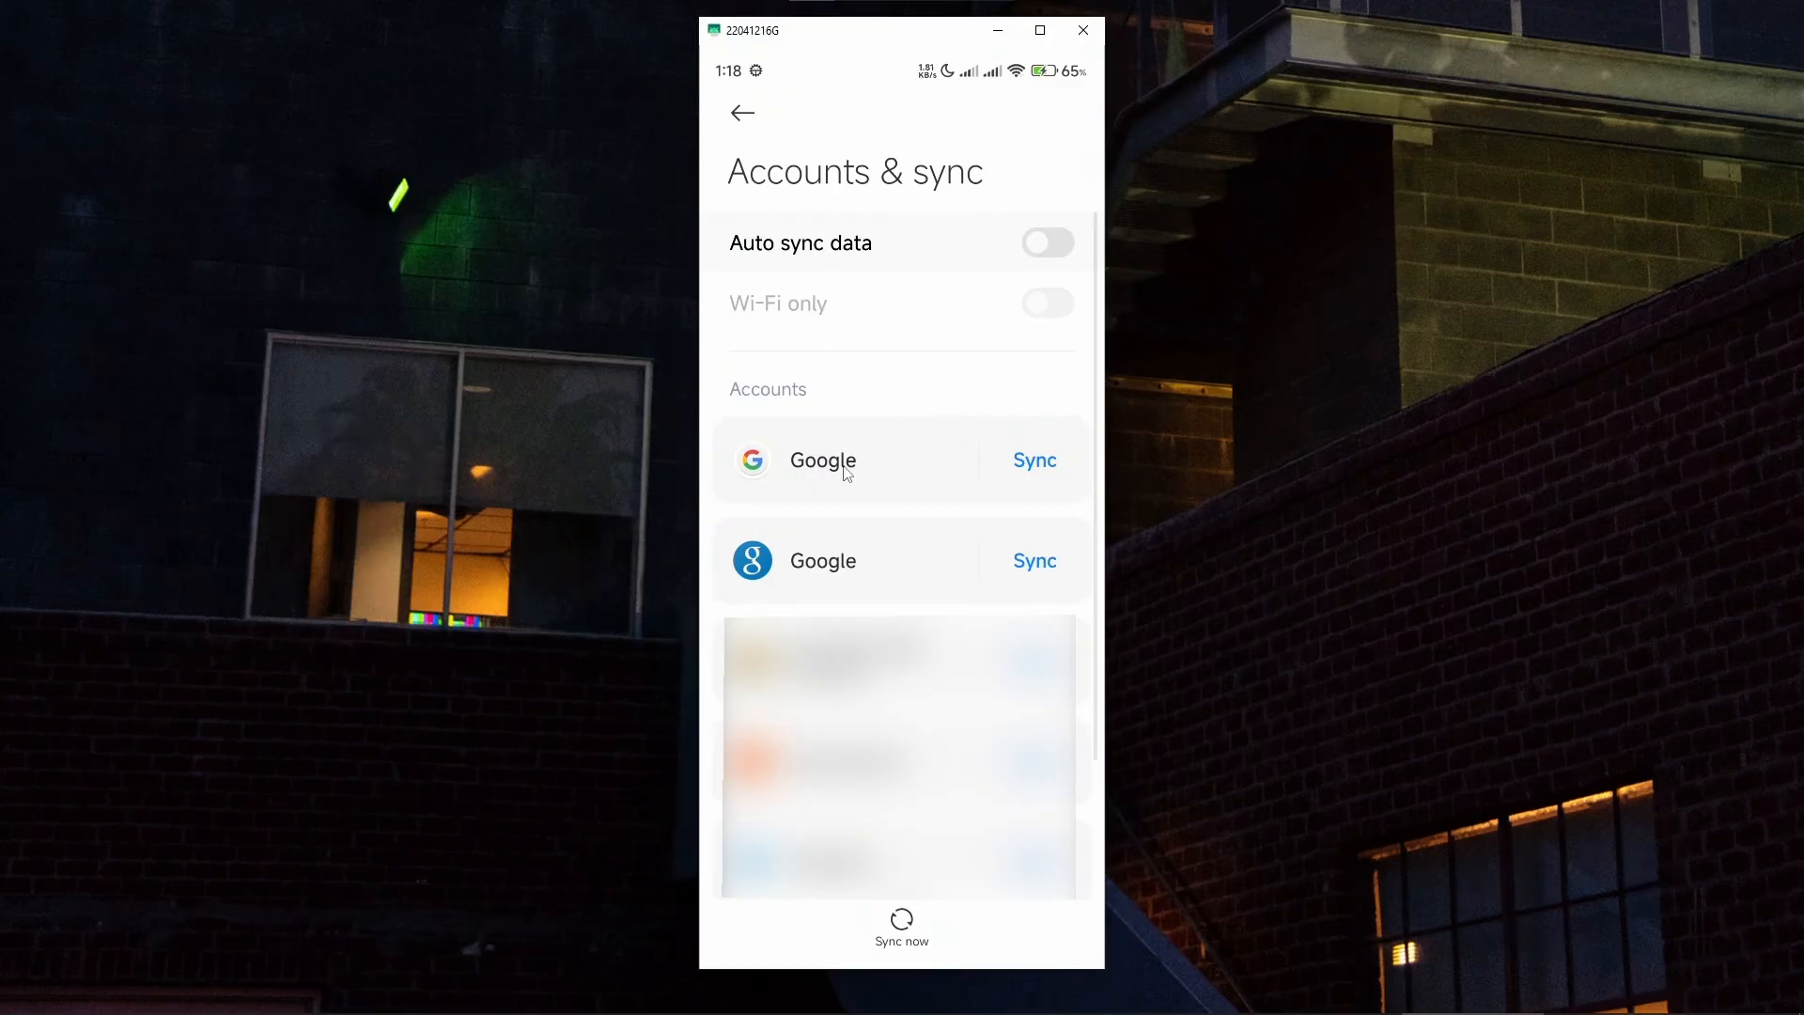
mouse_move(866, 350)
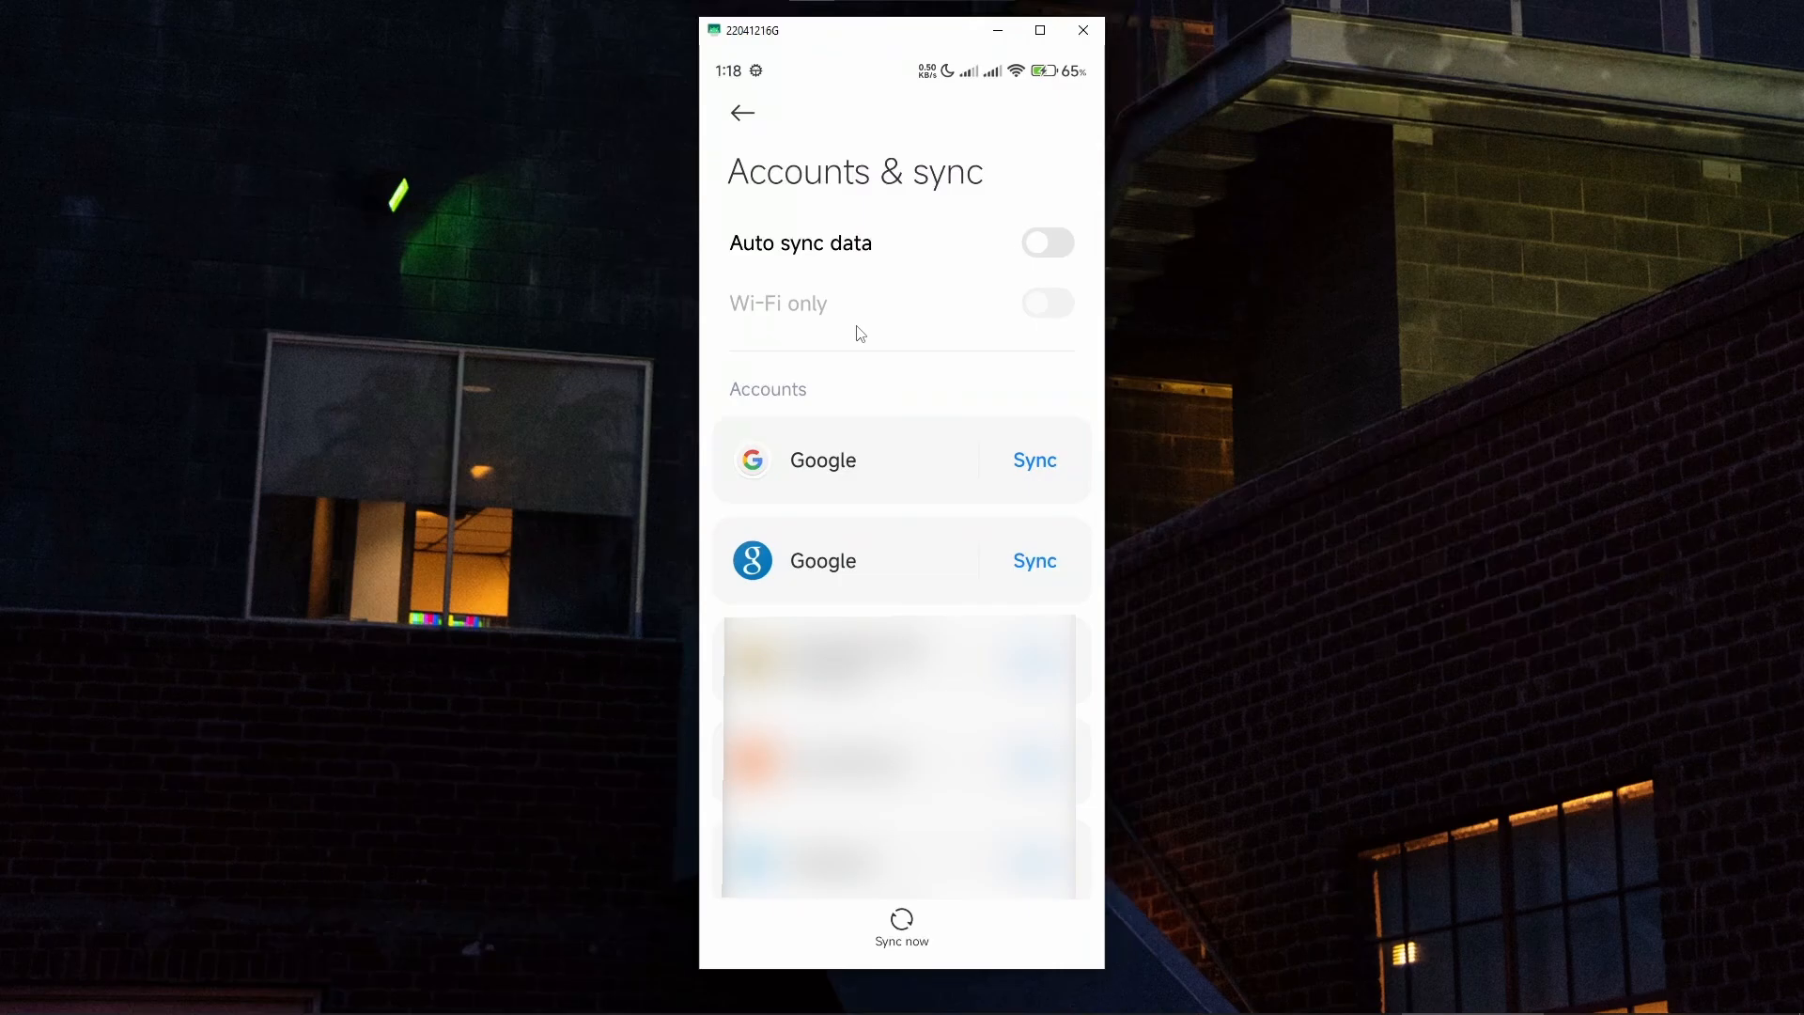
mouse_move(815, 236)
type("vpn")
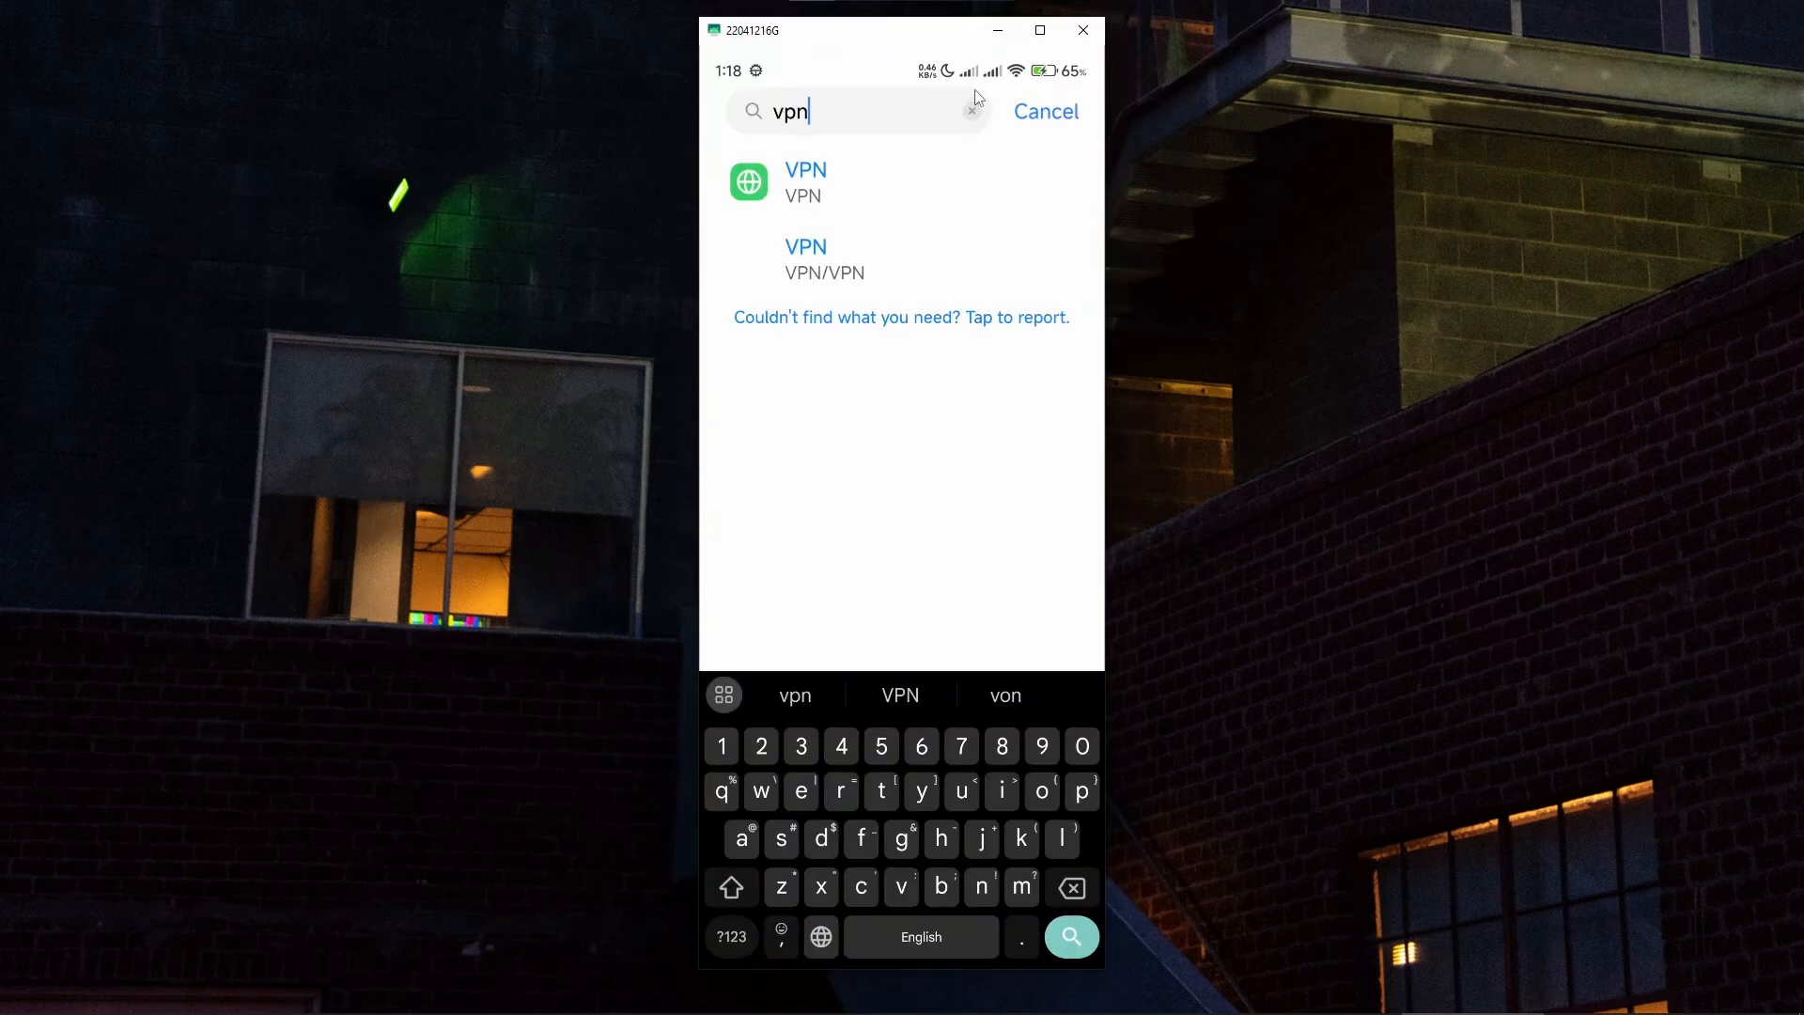
mouse_move(903, 173)
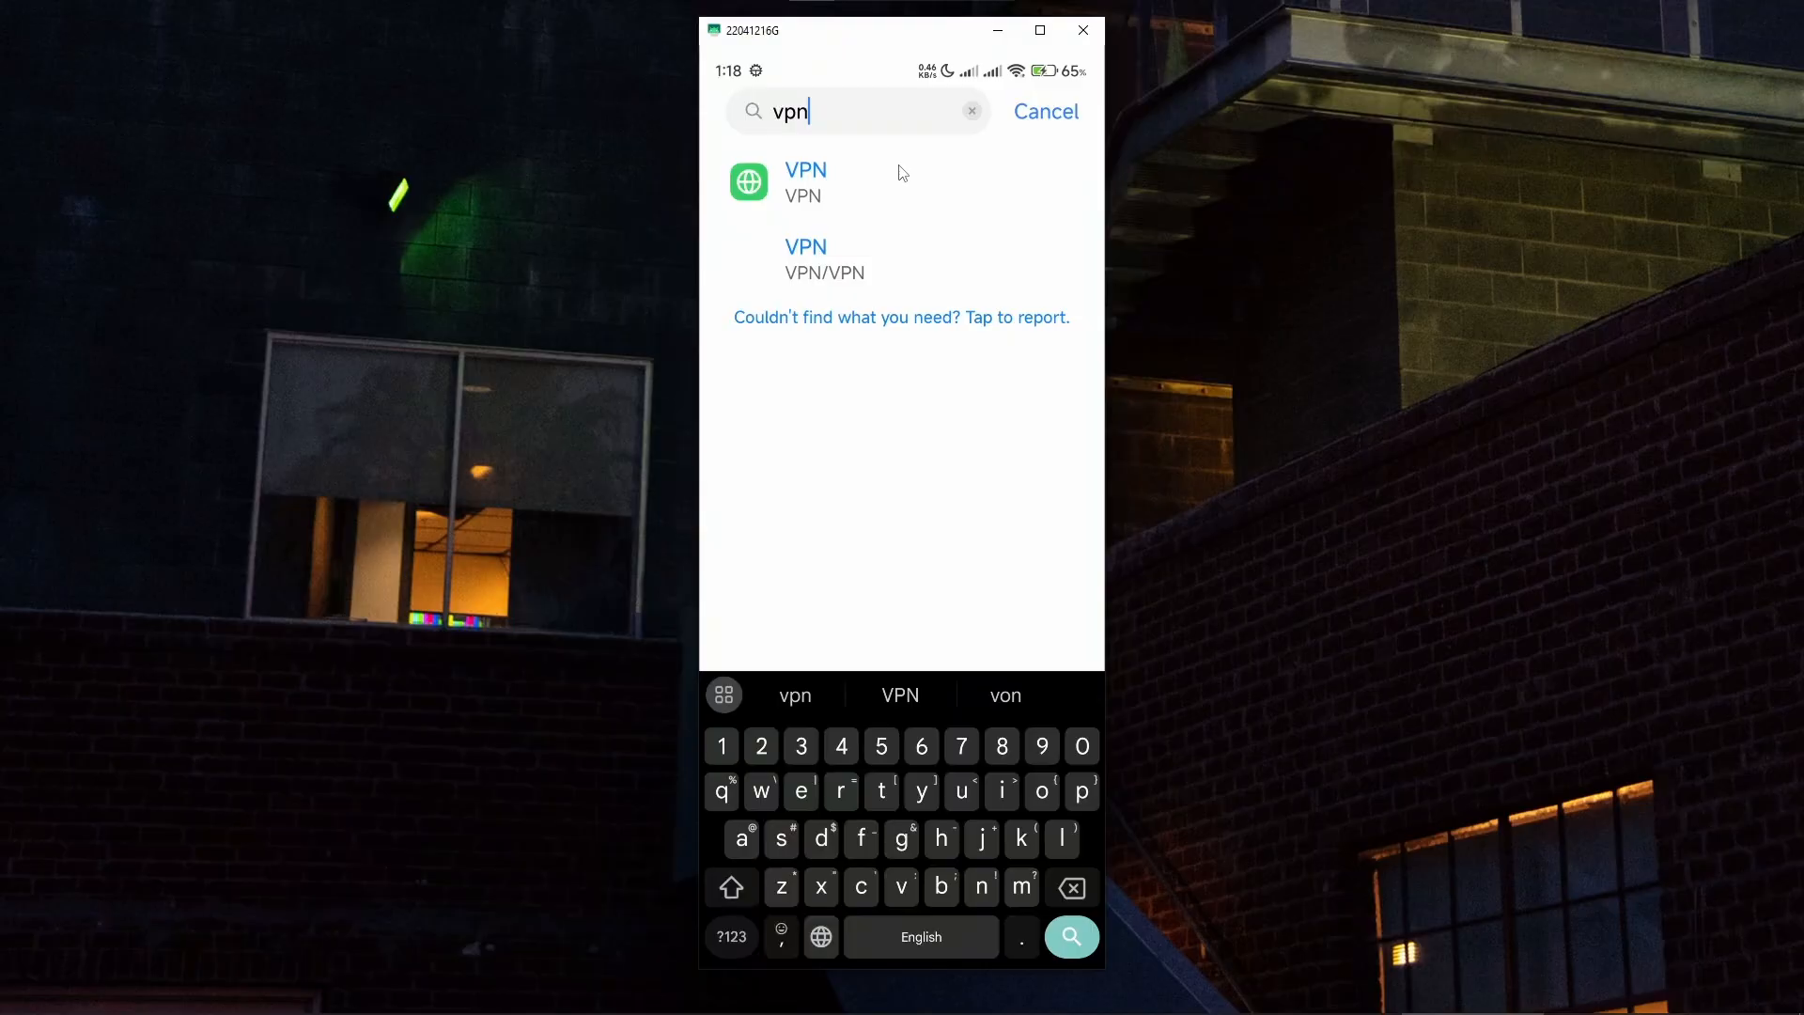
left_click(805, 181)
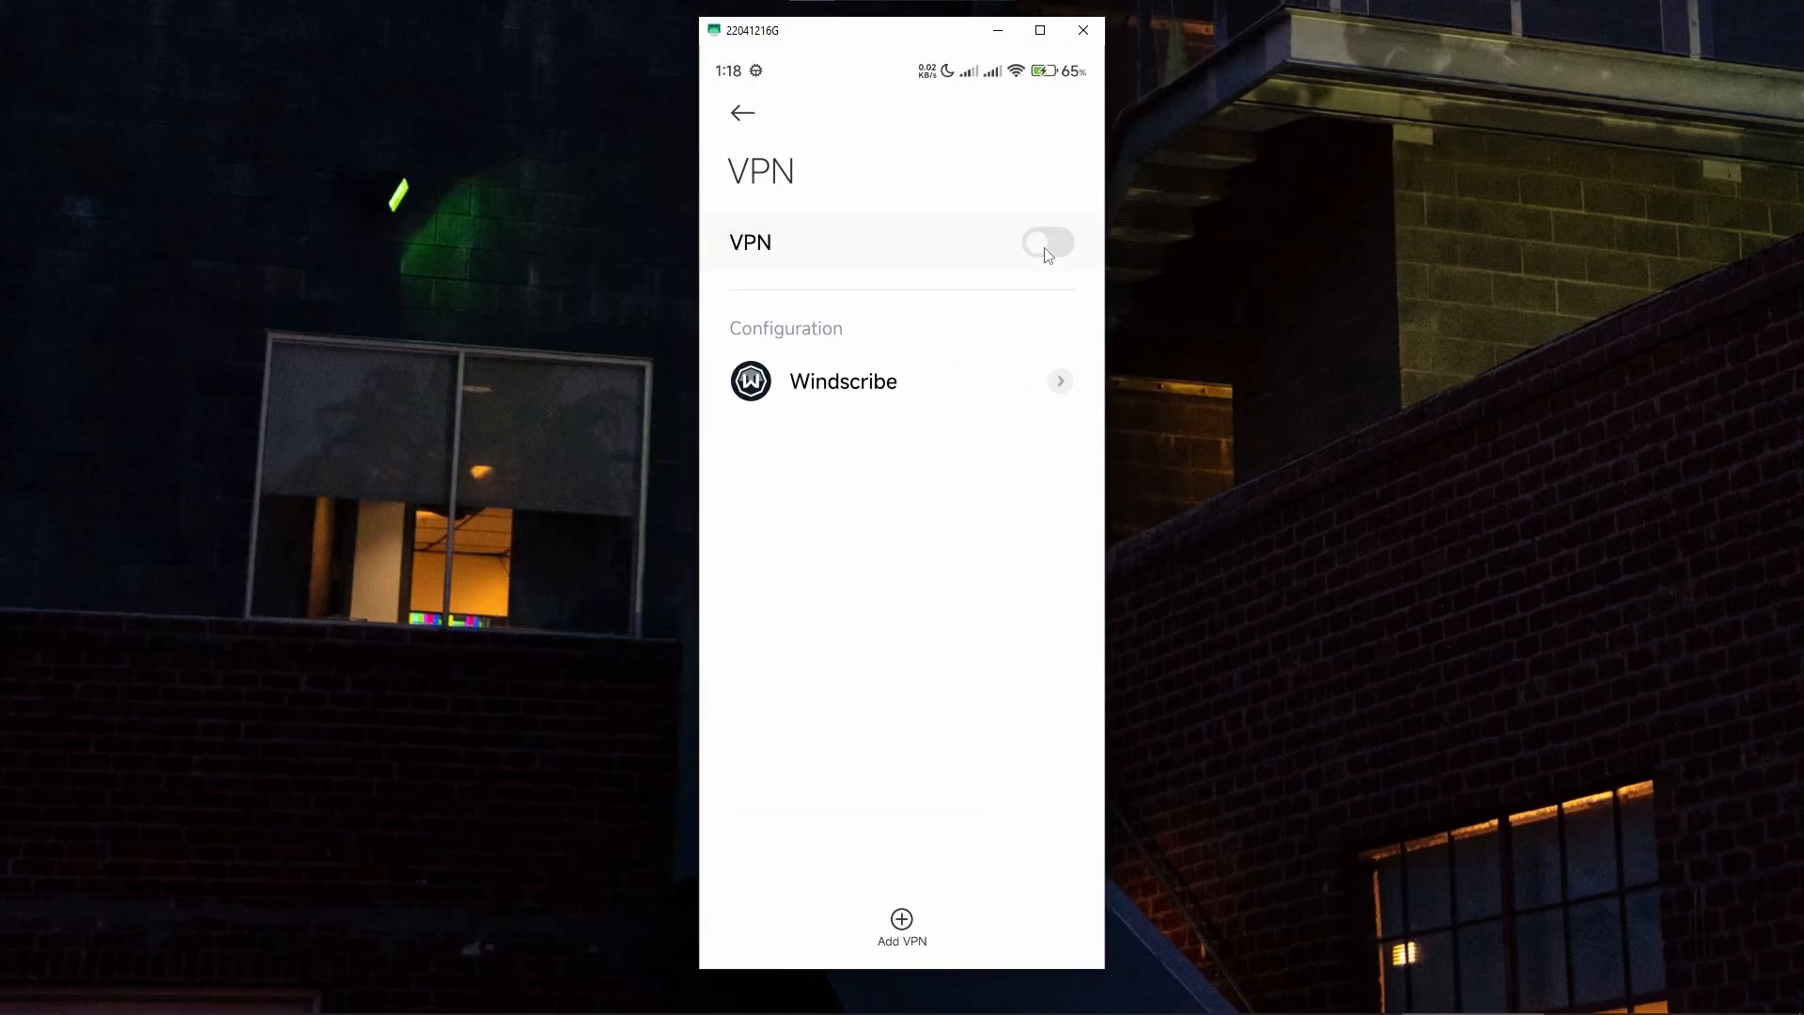
mouse_move(995, 255)
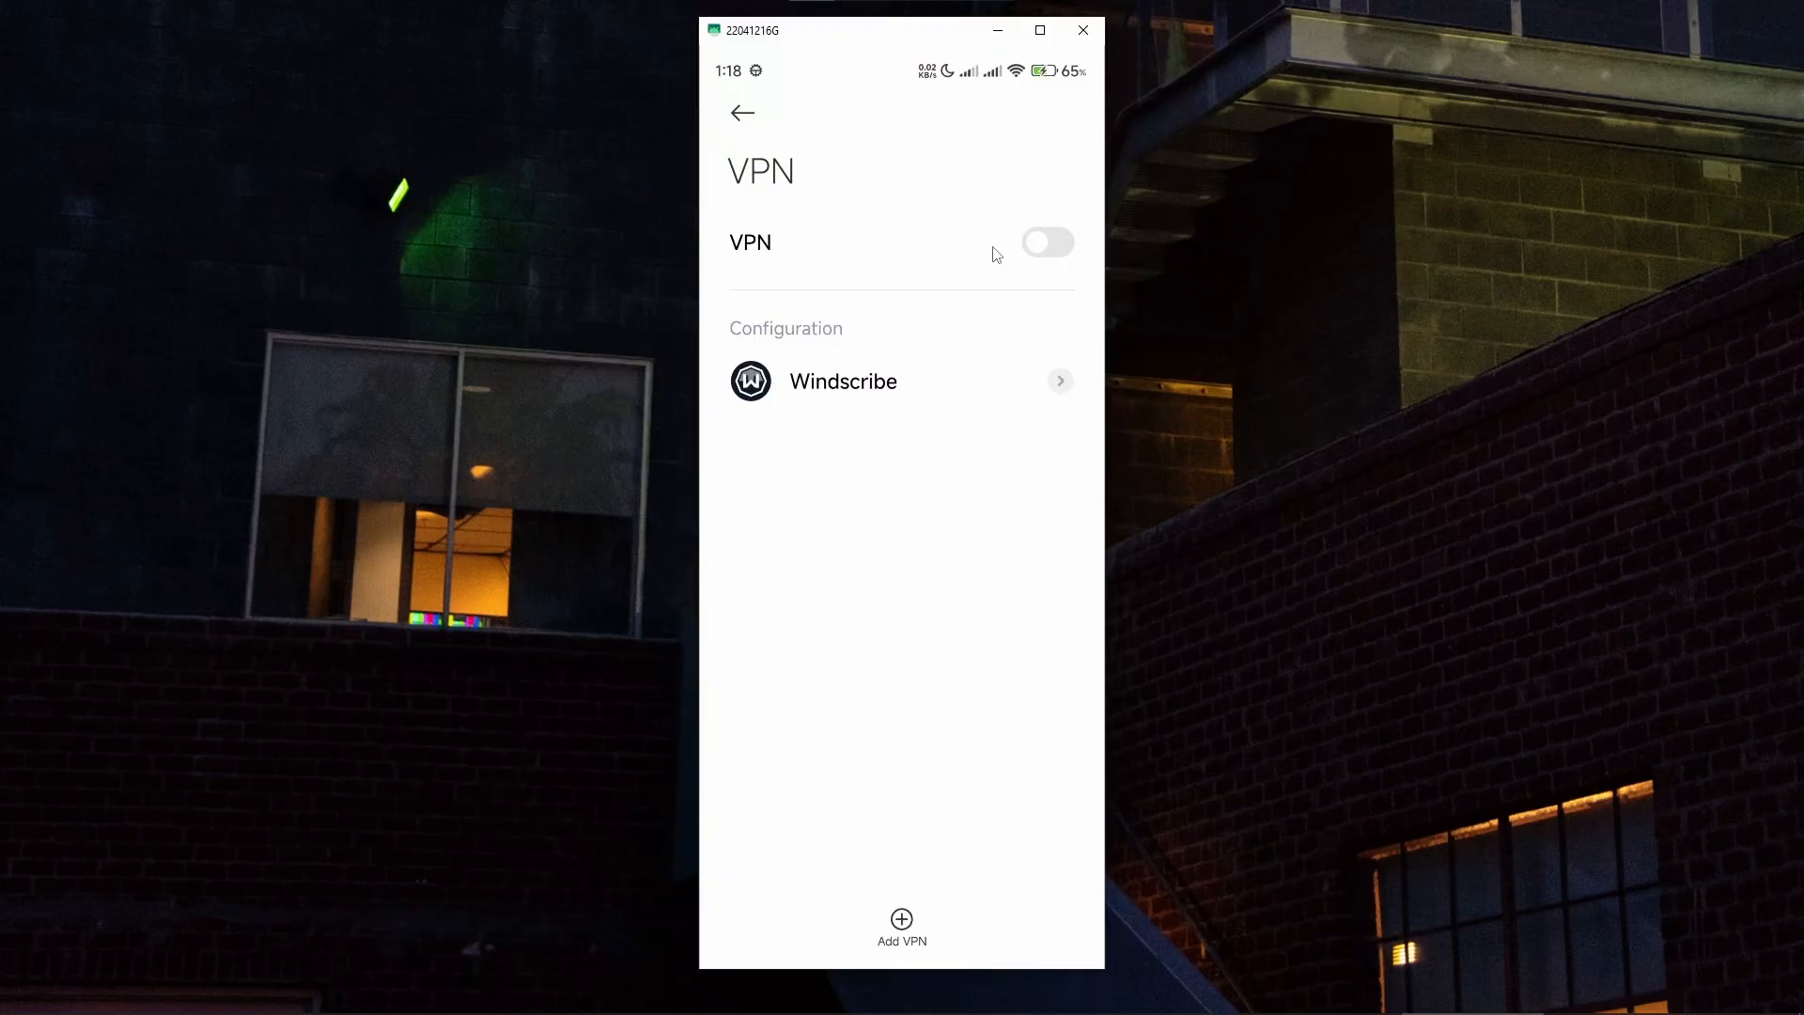
mouse_move(967, 242)
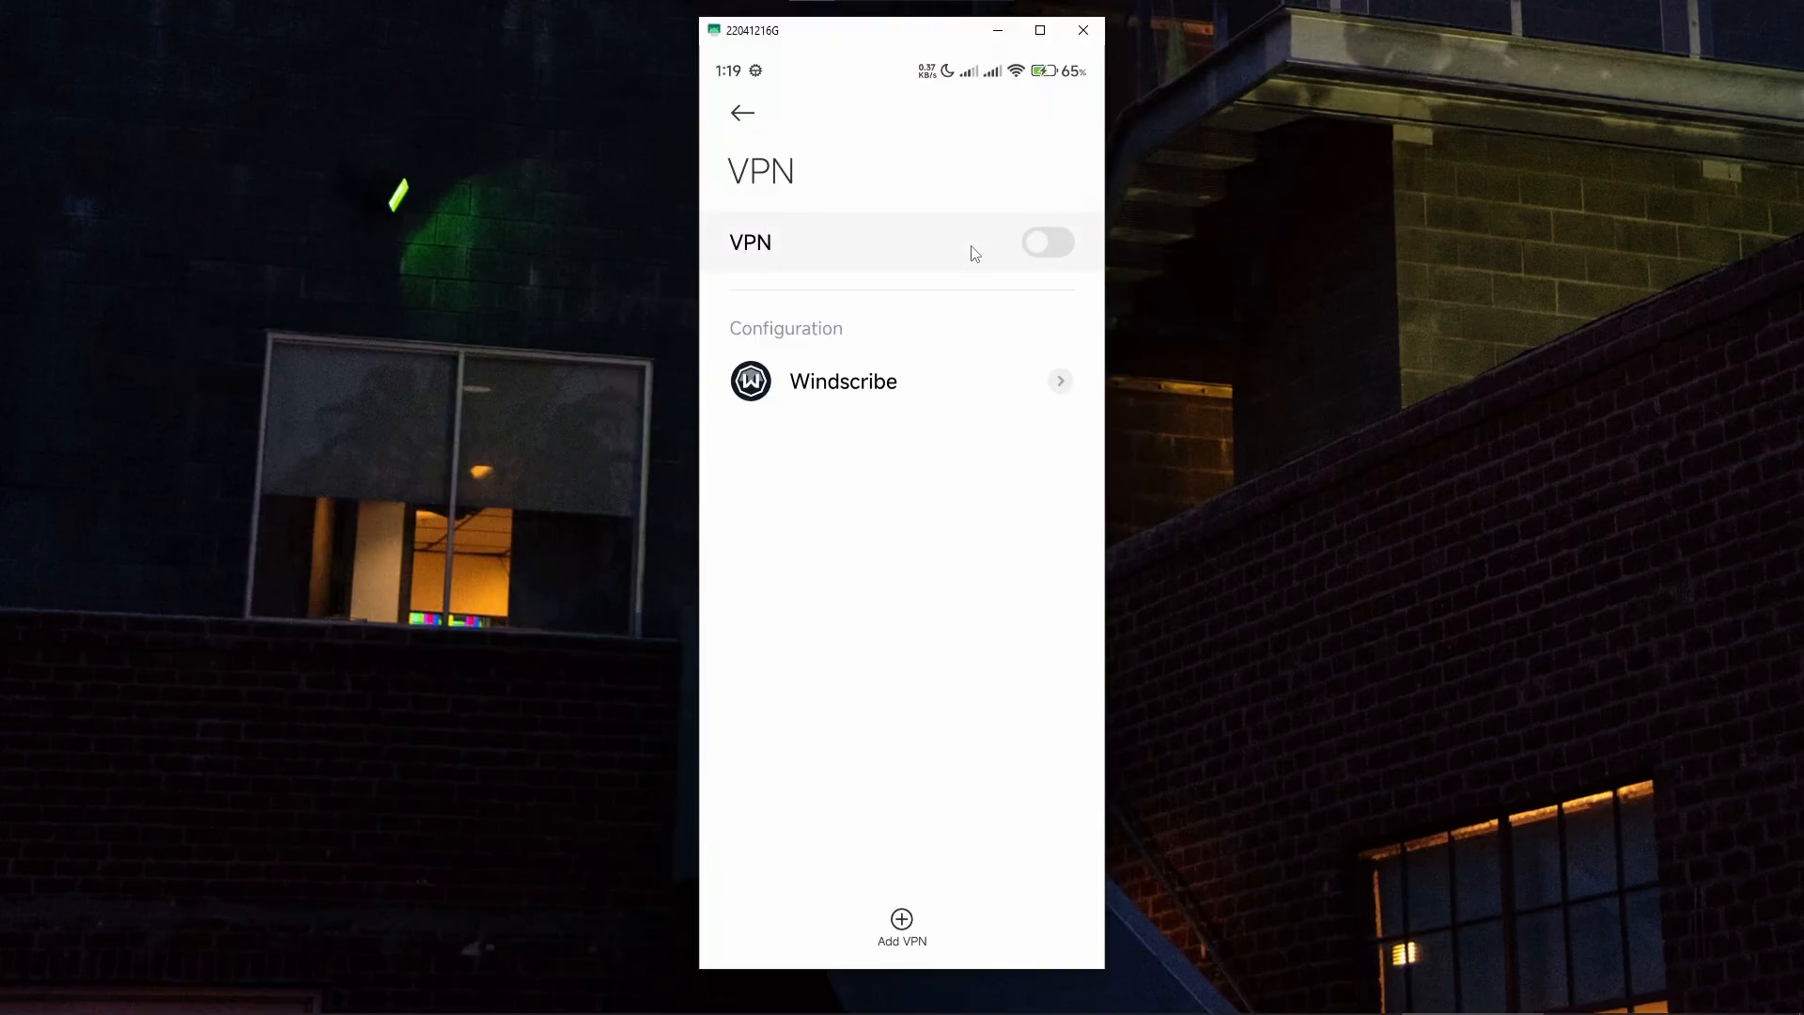
mouse_move(980, 258)
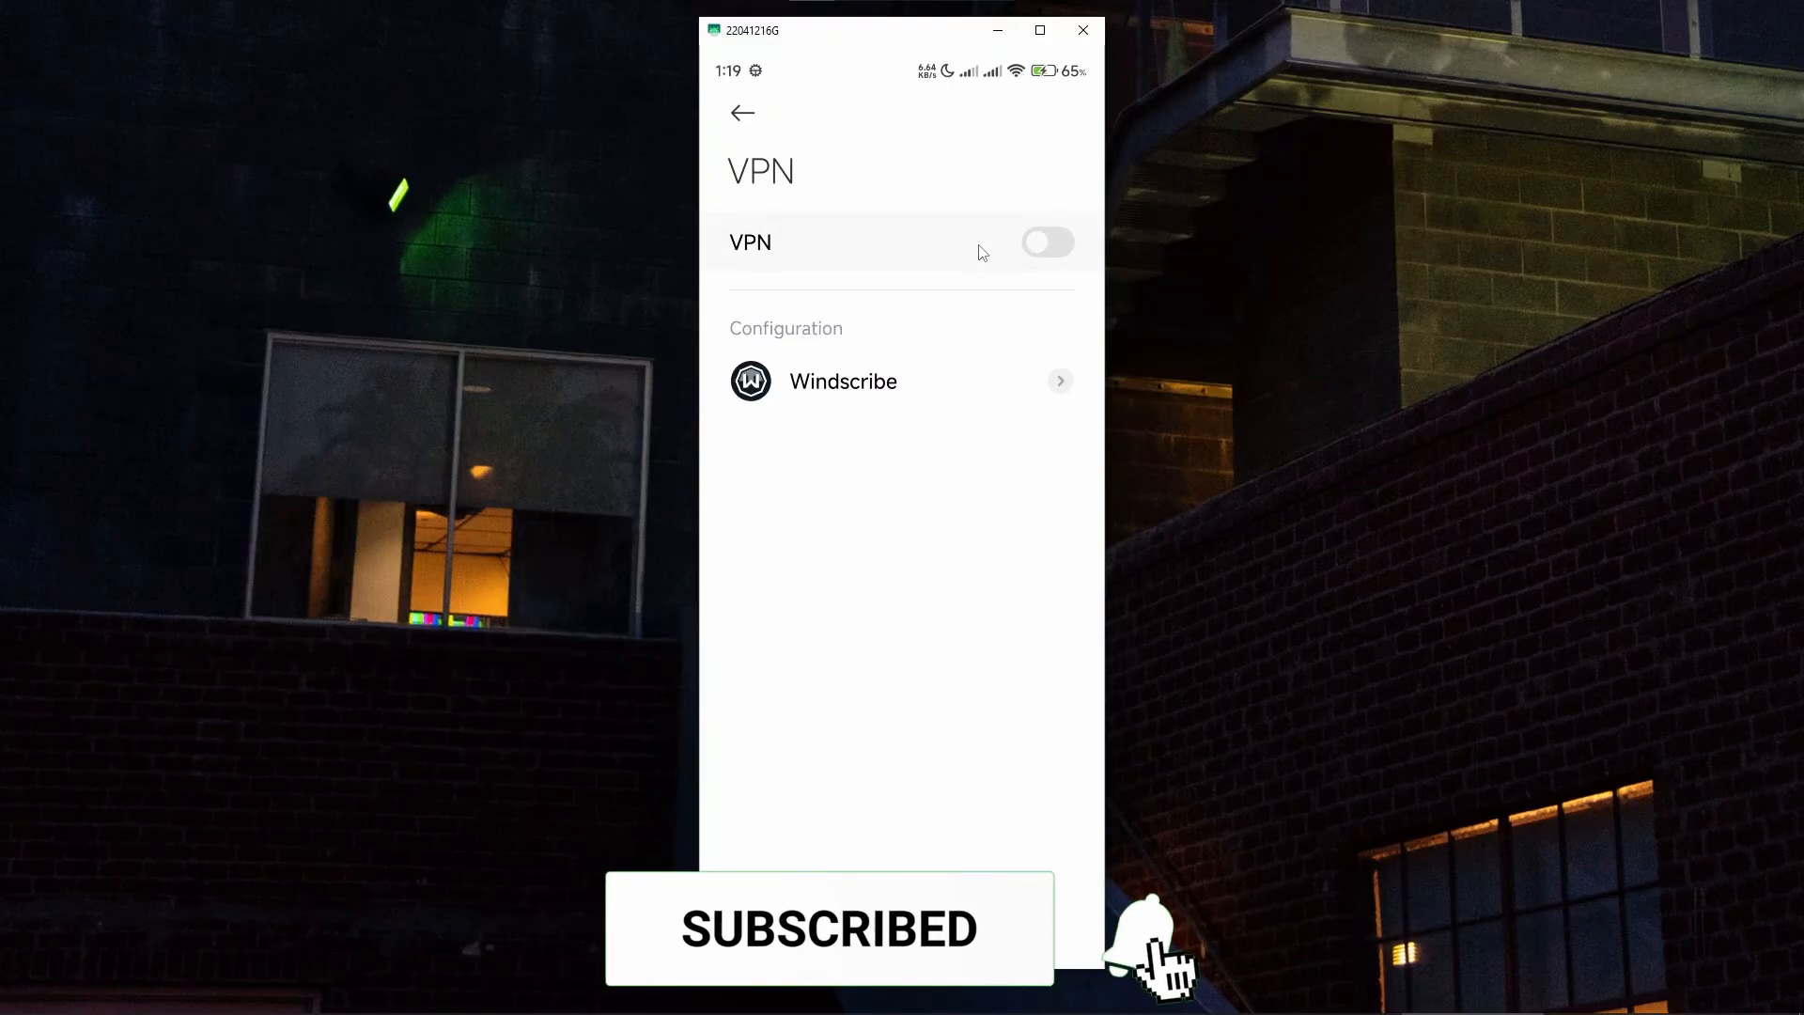
Leave VPN switched off with the Windscribe configuration listed.
left_click(1150, 943)
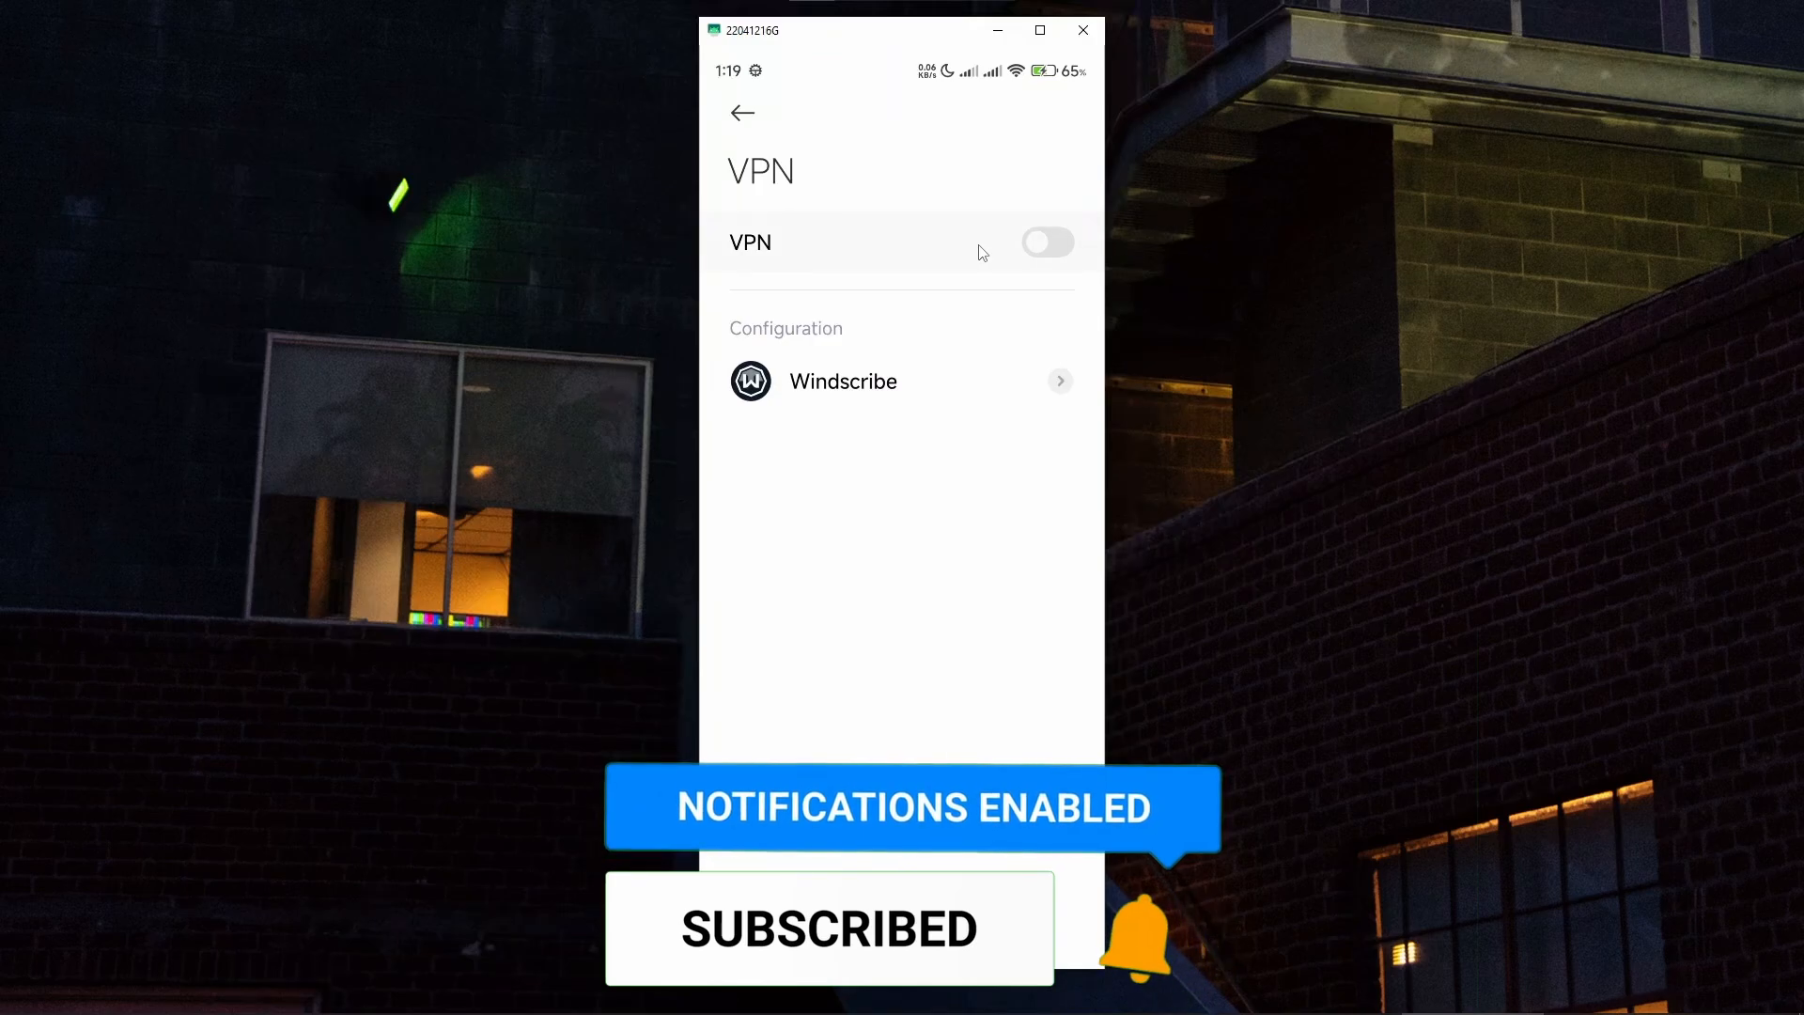